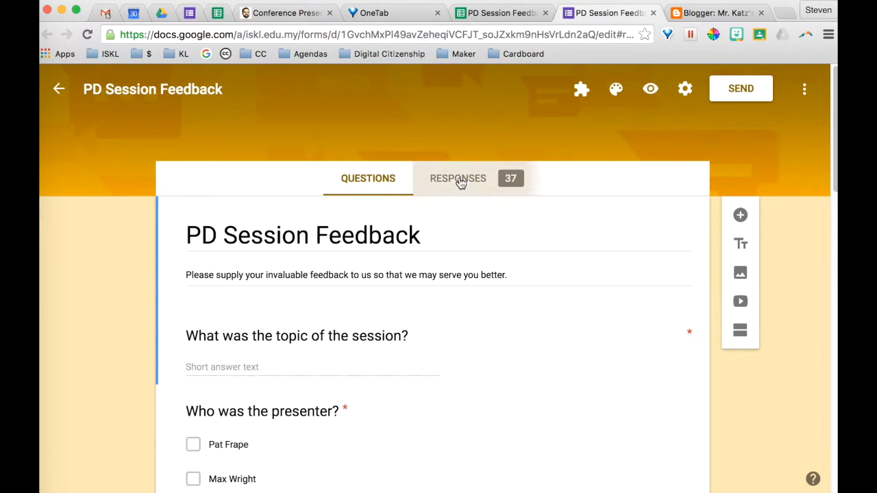
- Open the linked response spreadsheet from the form's Responses tab
left_click(457, 178)
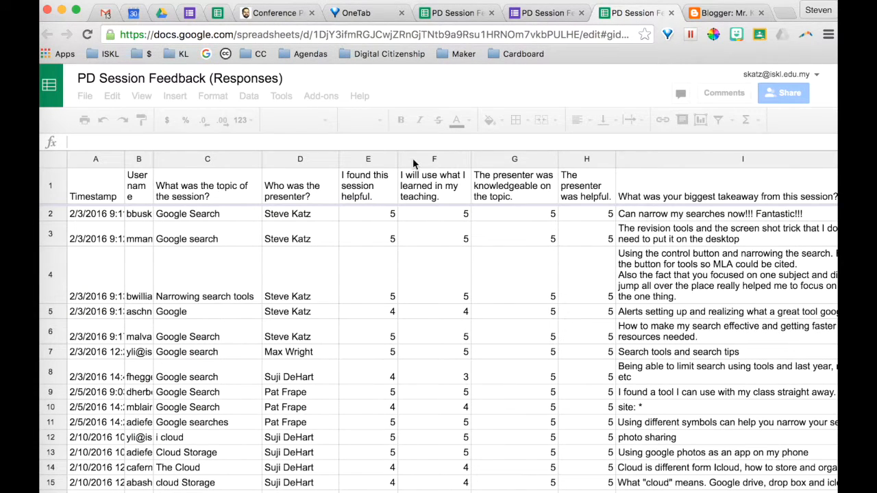
mouse_move(286, 111)
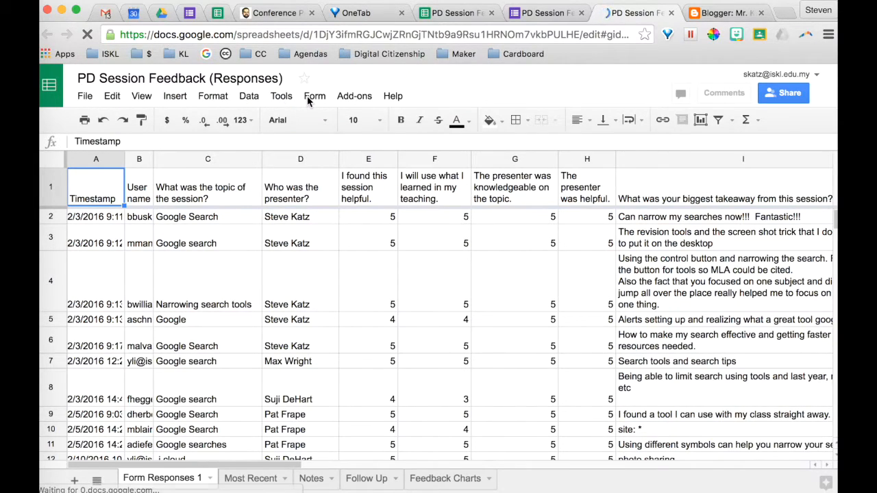
- Switch back to the PD Session Feedback form's Questions editor tab
left_click(314, 96)
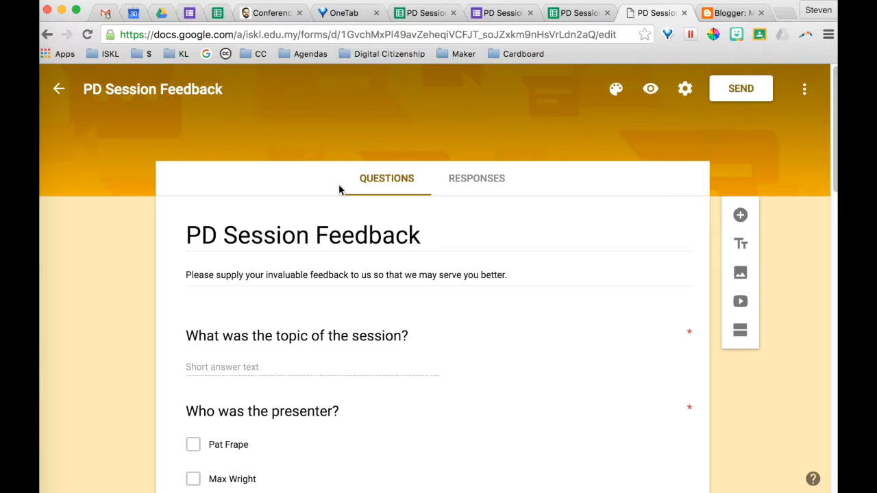
- Copy the form's iframe embed code sized 600 wide by 500 high
left_click(740, 88)
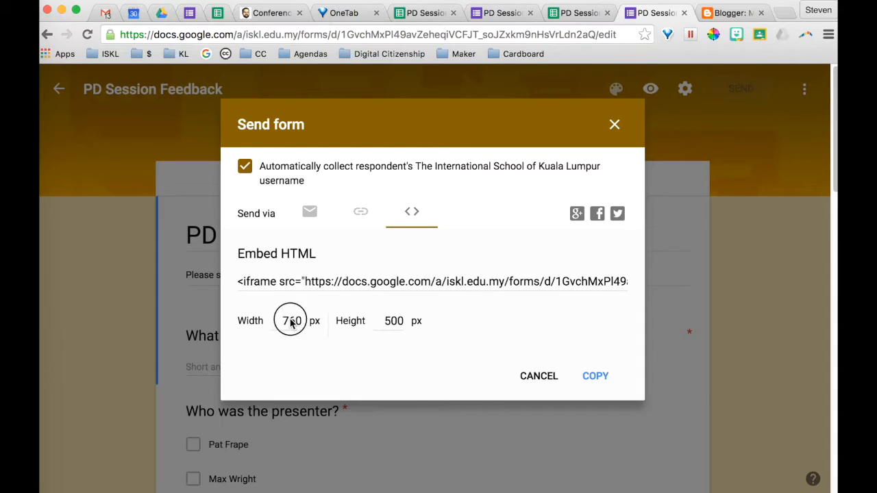
left_click(291, 321)
type("600")
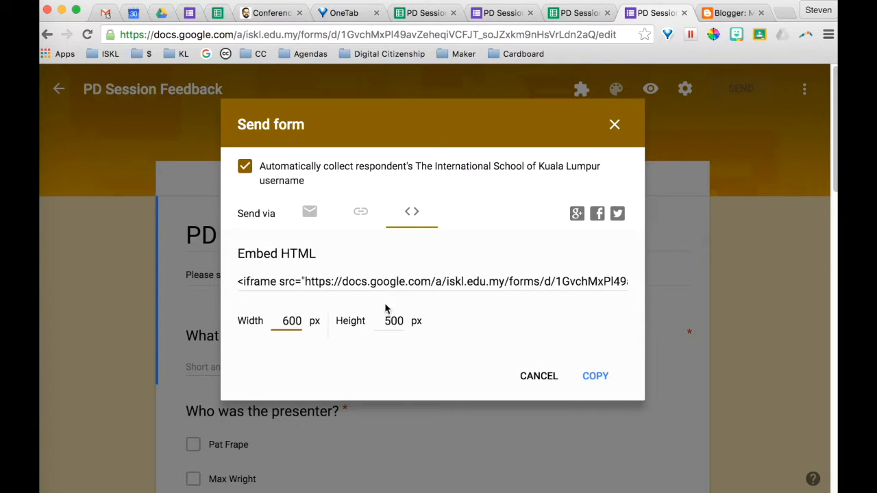
left_click(393, 320)
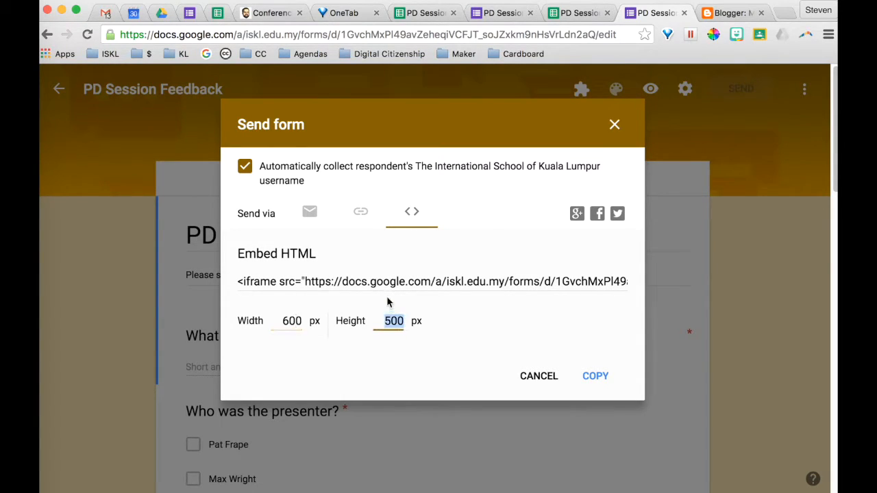
left_click(431, 281)
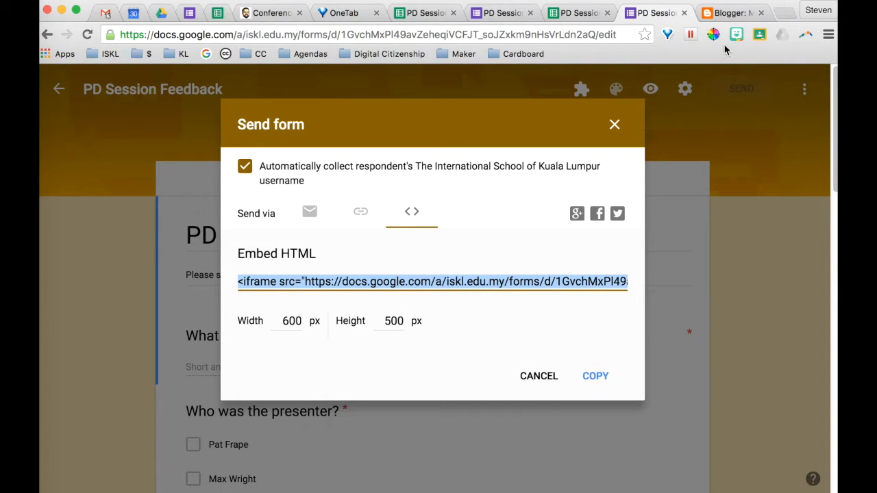
left_click(729, 12)
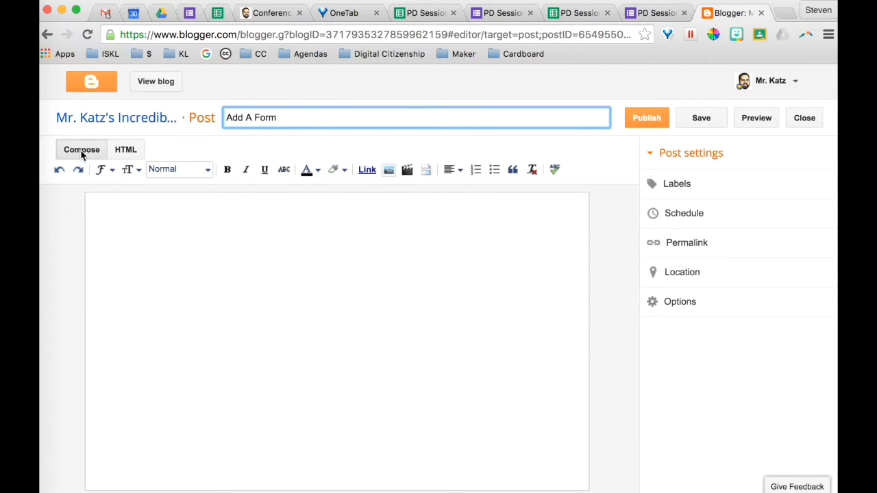
mouse_move(115, 152)
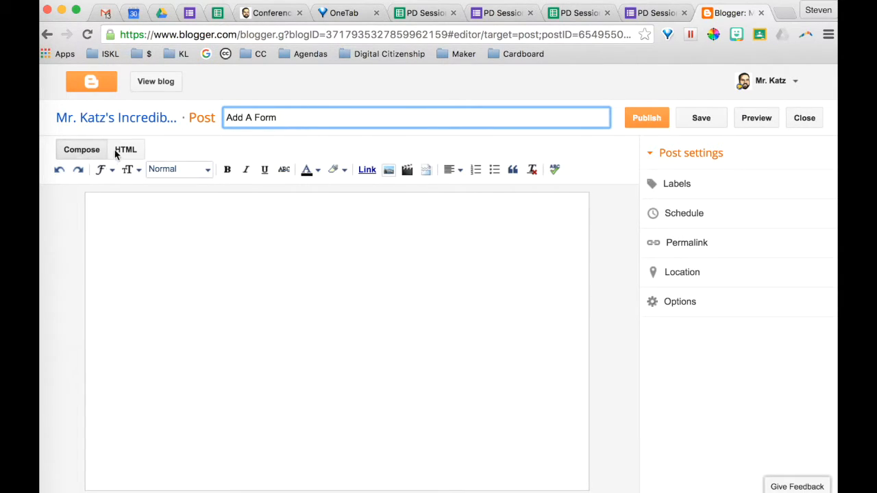
- Paste the iframe code into the 'Add A Form' post's HTML view and publish it
left_click(126, 149)
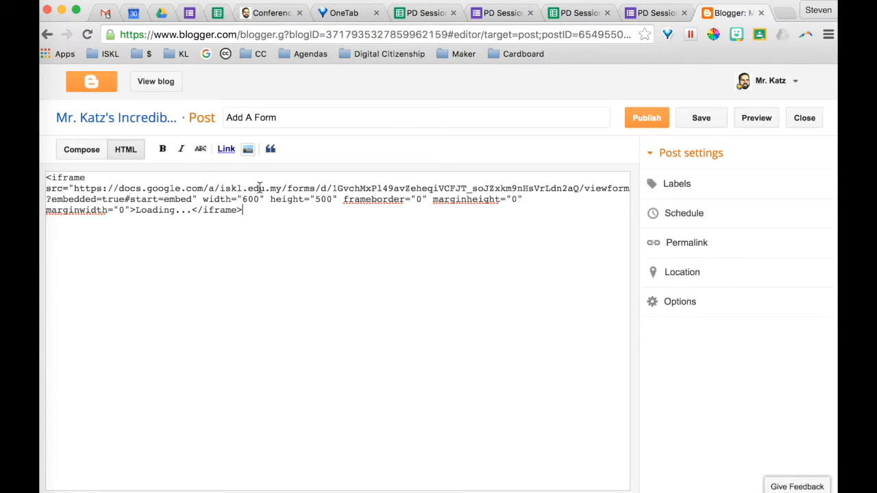
left_click(646, 117)
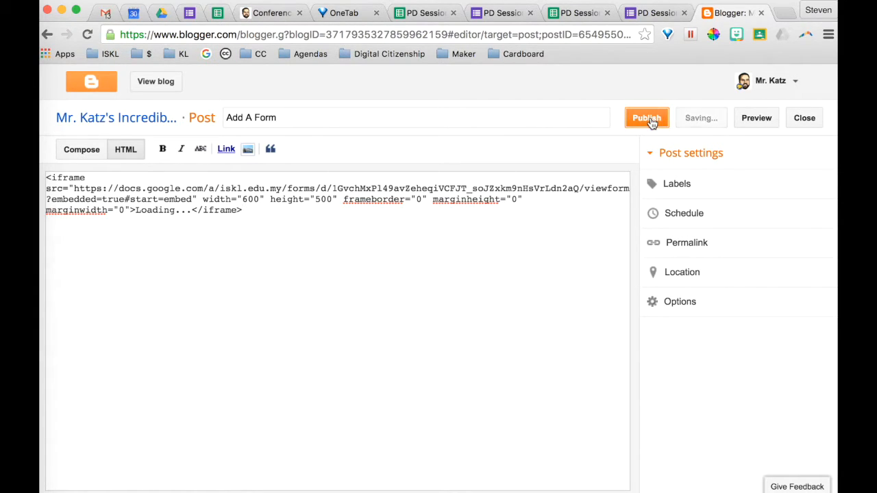
left_click(646, 117)
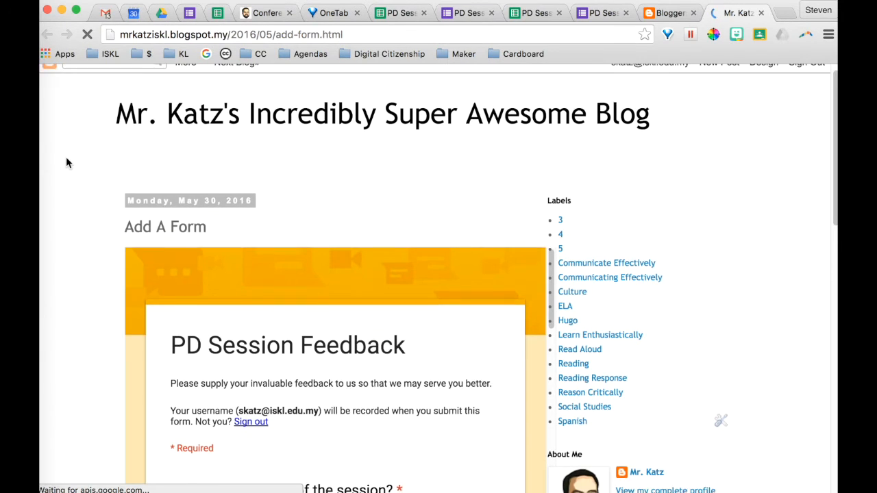
- Scroll the live post down through the embedded form to the follow-up meeting question
scroll("down", 3)
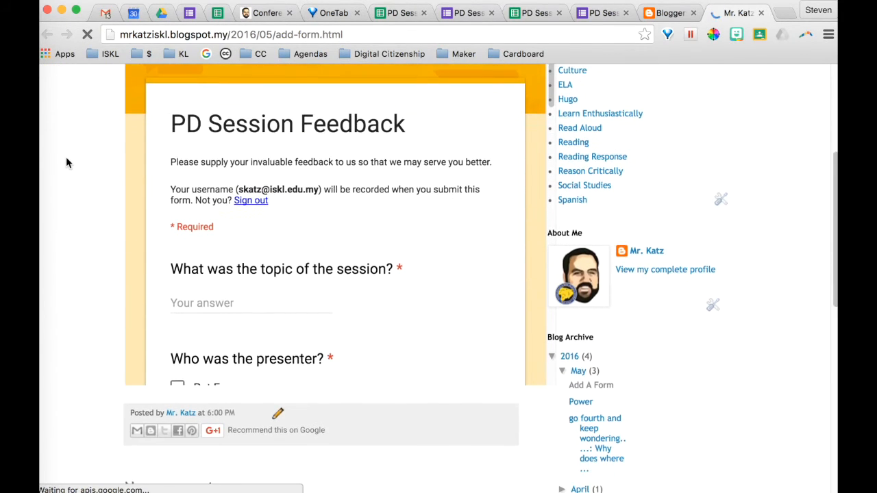
scroll("down", 3)
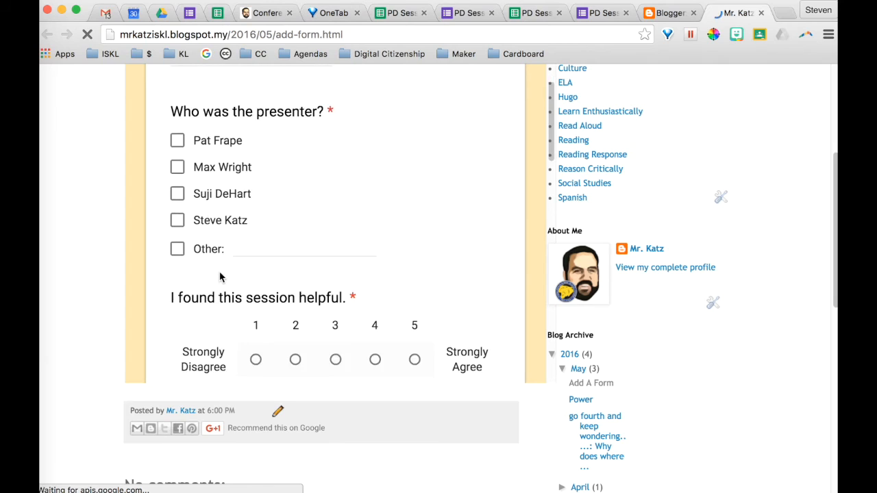
scroll("down", 3)
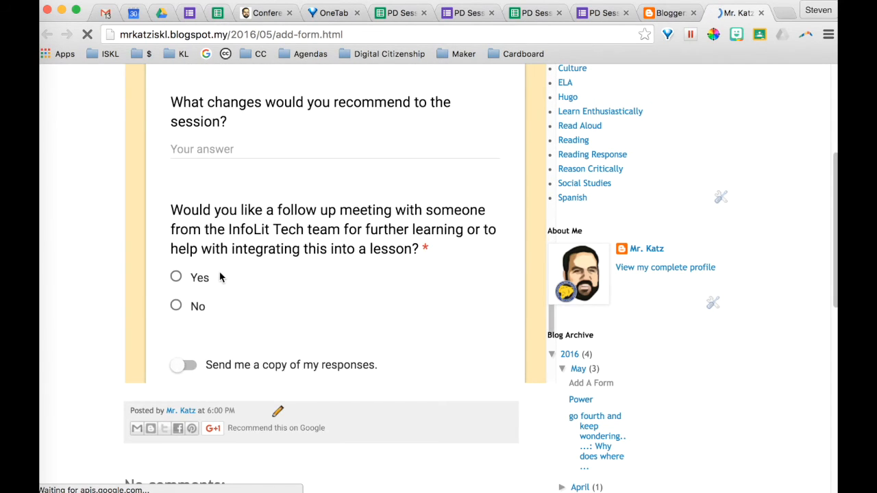